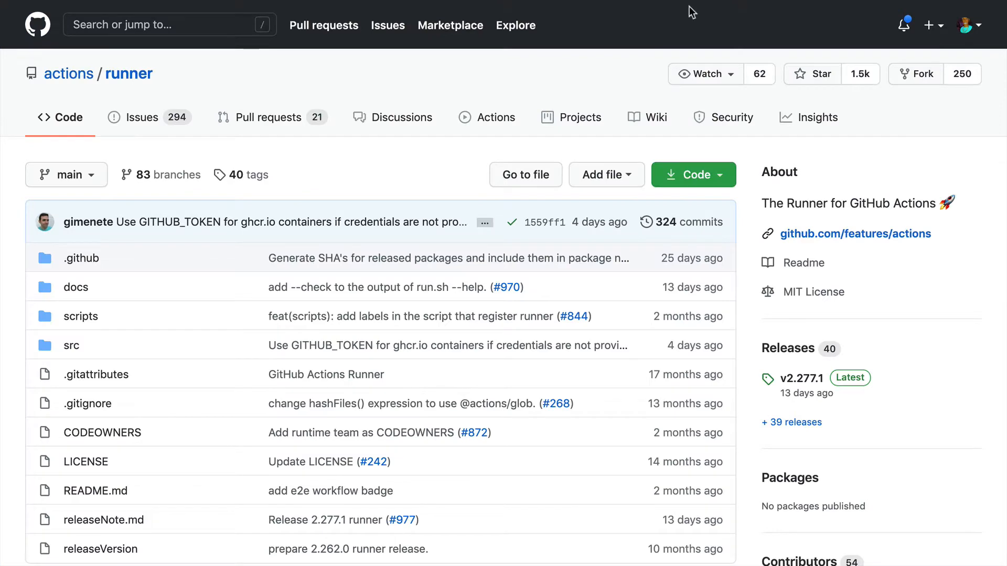
# Go to the bdougie/live repository's Settings and its Actions section, showing no self-hosted runners
pyautogui.scroll(-3)
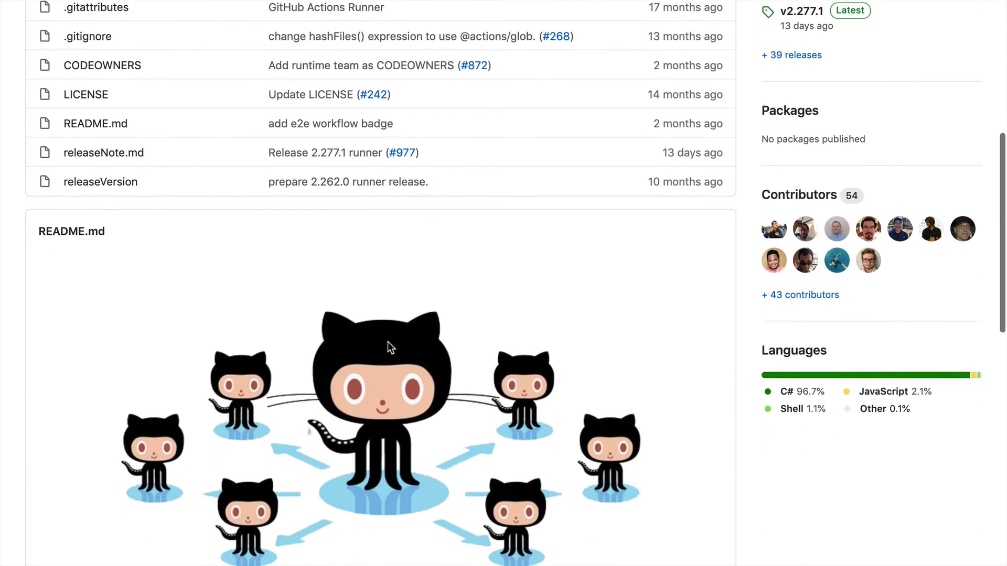
pyautogui.scroll(-3)
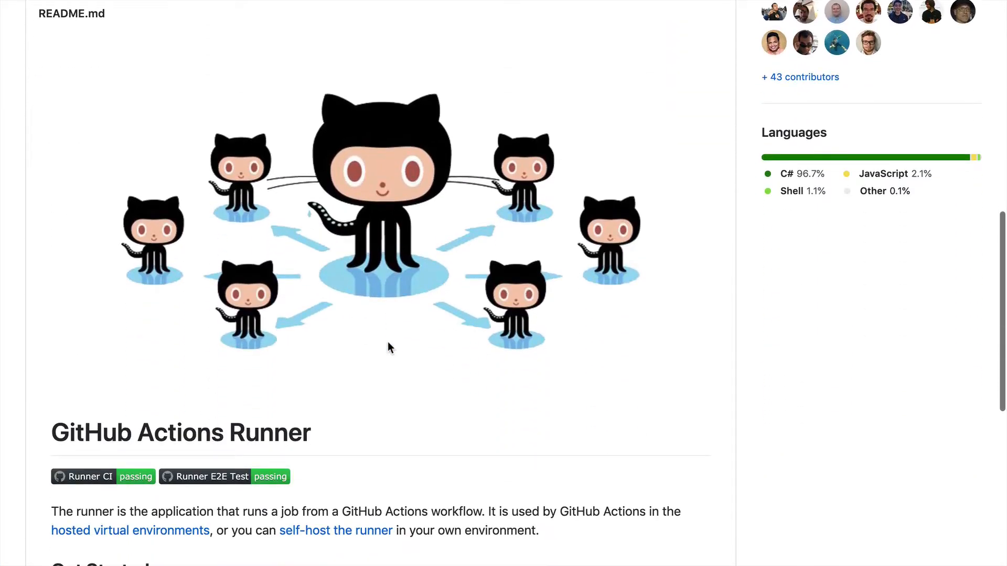
pyautogui.scroll(-3)
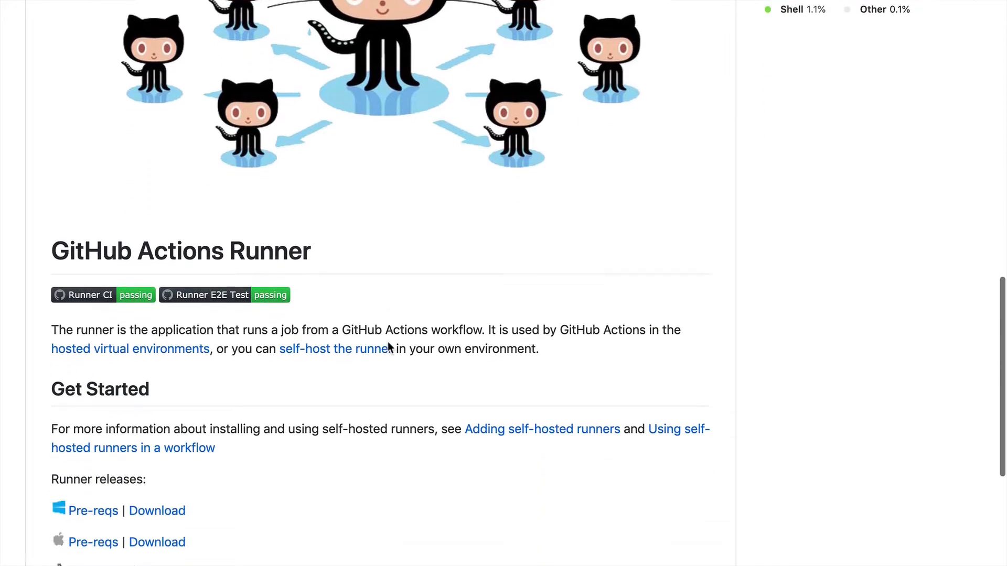
pyautogui.scroll(-3)
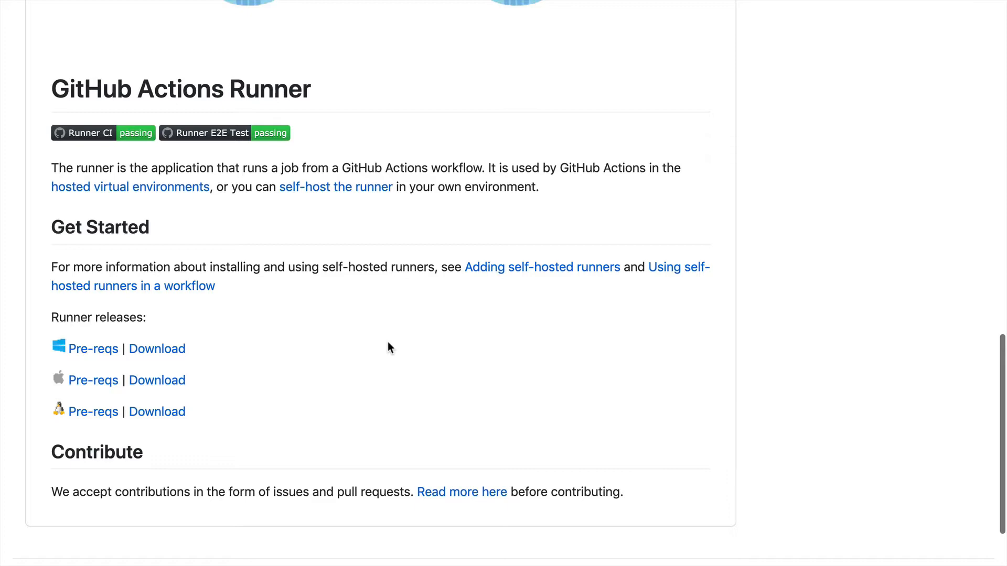
pyautogui.click(335, 187)
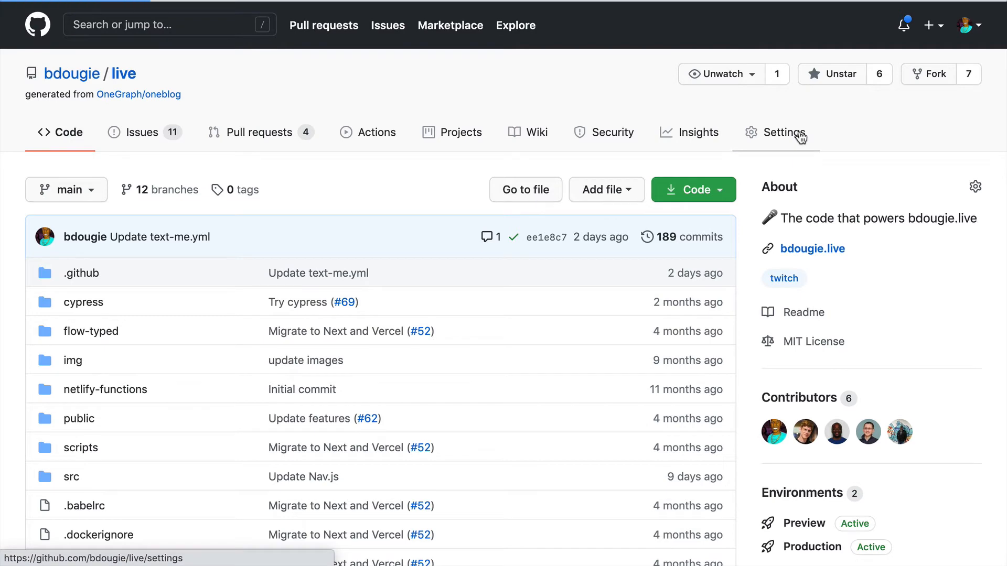
pyautogui.click(785, 132)
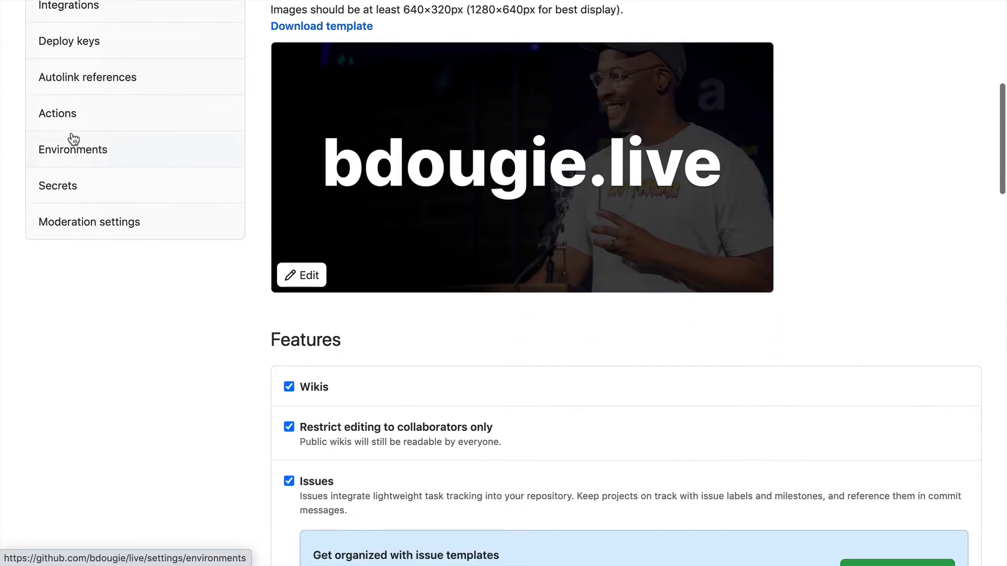
pyautogui.moveTo(57, 114)
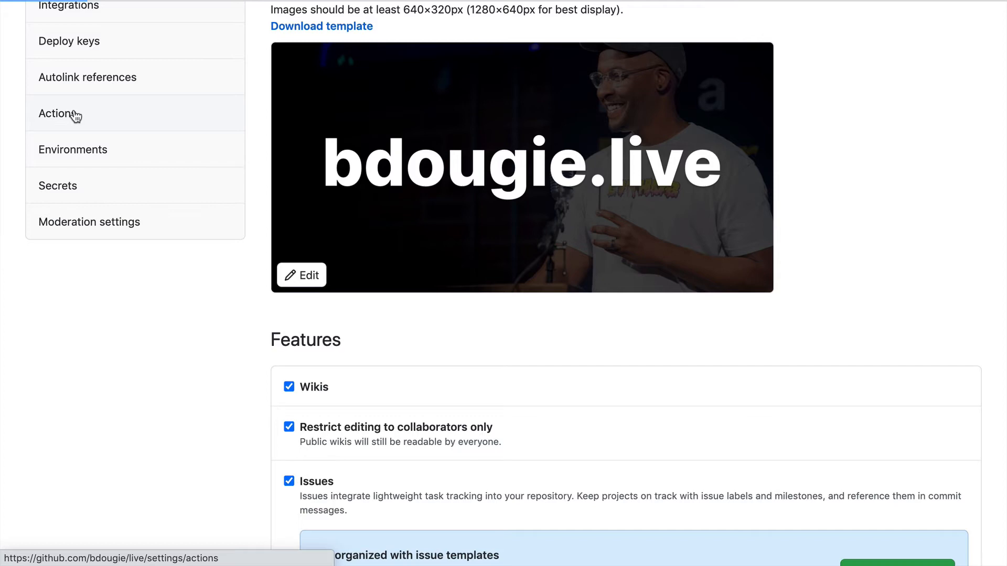
pyautogui.click(59, 113)
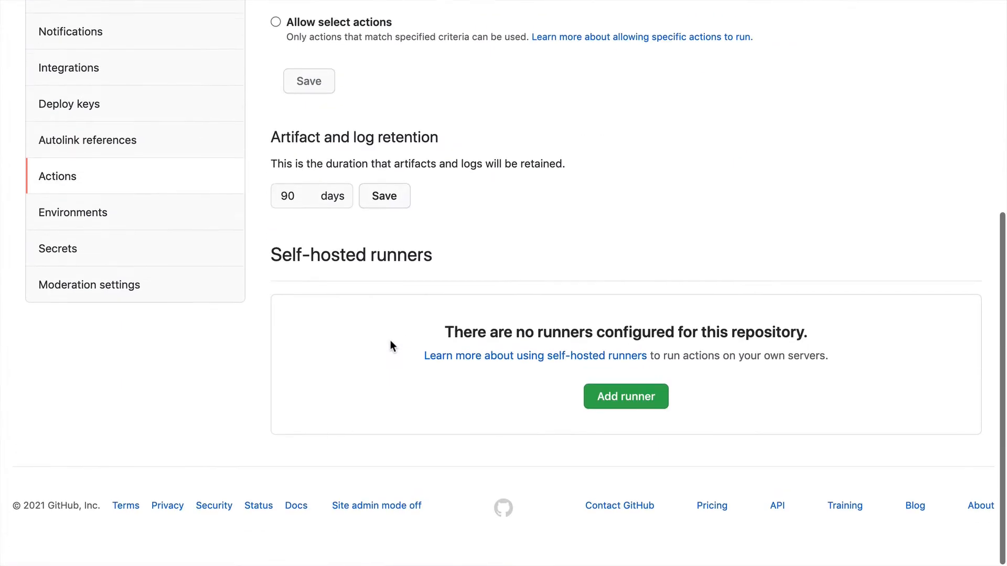
# Add a macOS x64 self-hosted runner and copy its download command
pyautogui.click(624, 396)
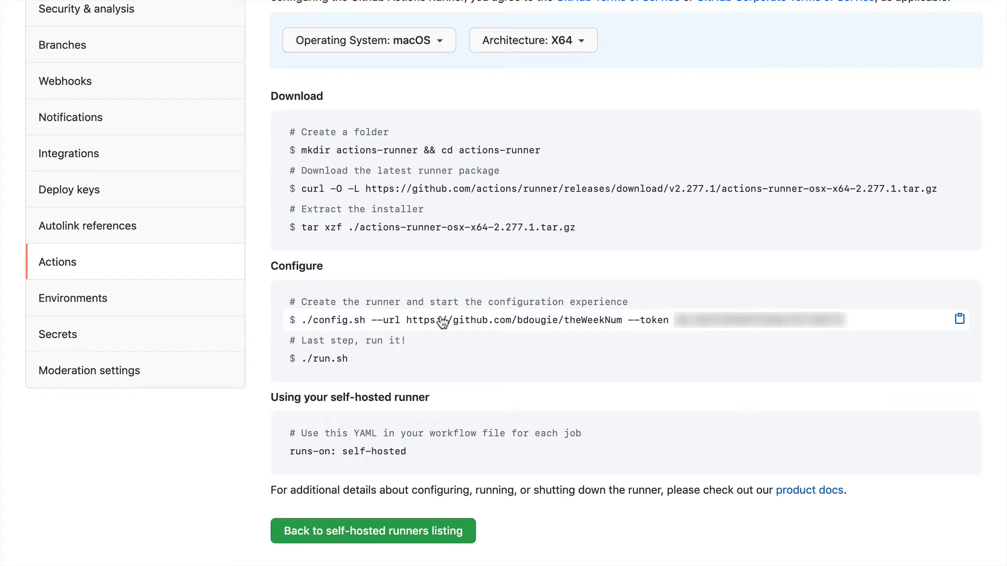
pyautogui.moveTo(947, 174)
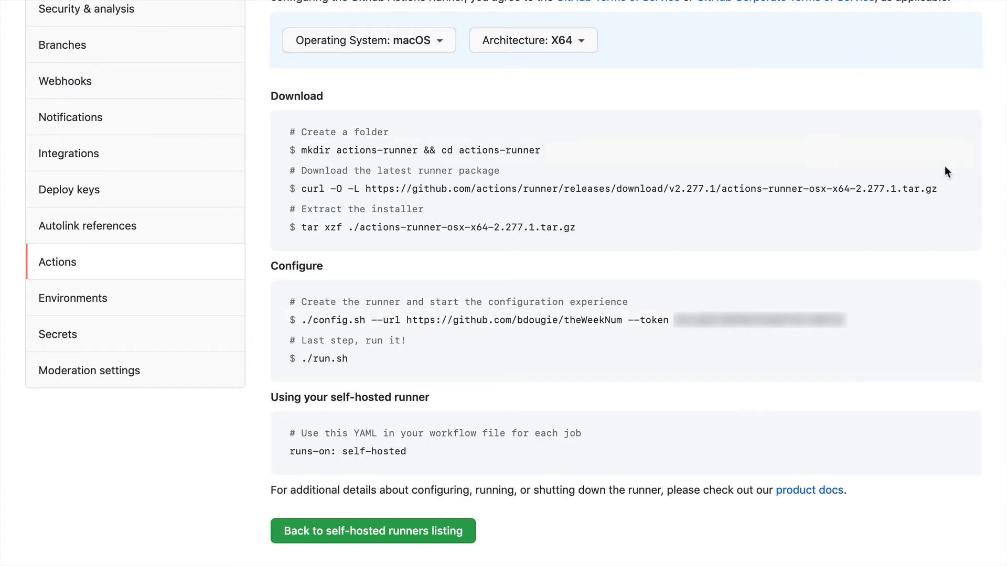
pyautogui.click(962, 150)
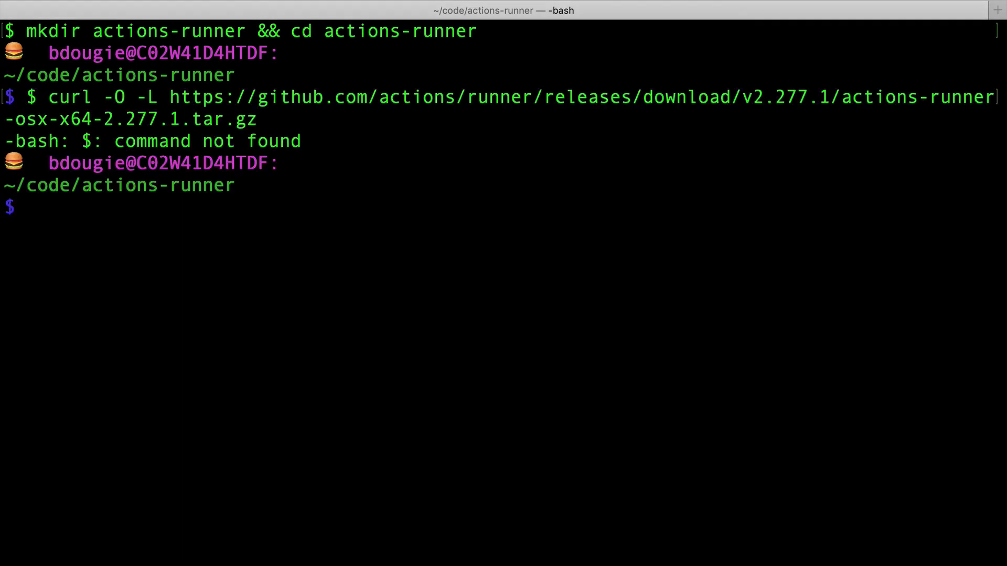
pyautogui.moveTo(403, 204)
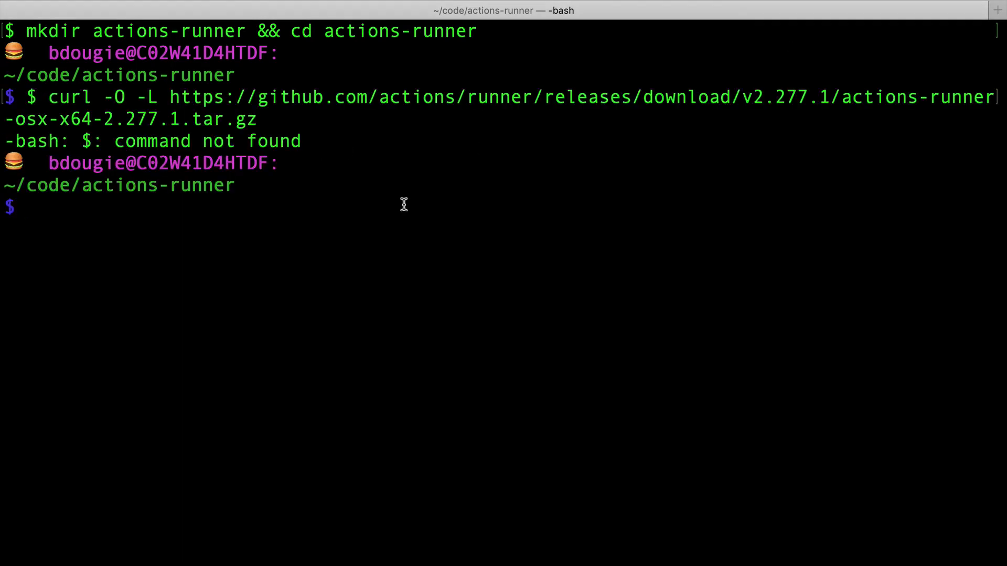
# Re-run the curl download of runner v2.277.1 in Terminal without the leading dollar sign
pyautogui.write('curl -O -L https://github.com/actions/runner/releases/download/v2.277.1/actions-runner-osx-x64-2.277.1.tar.gz')
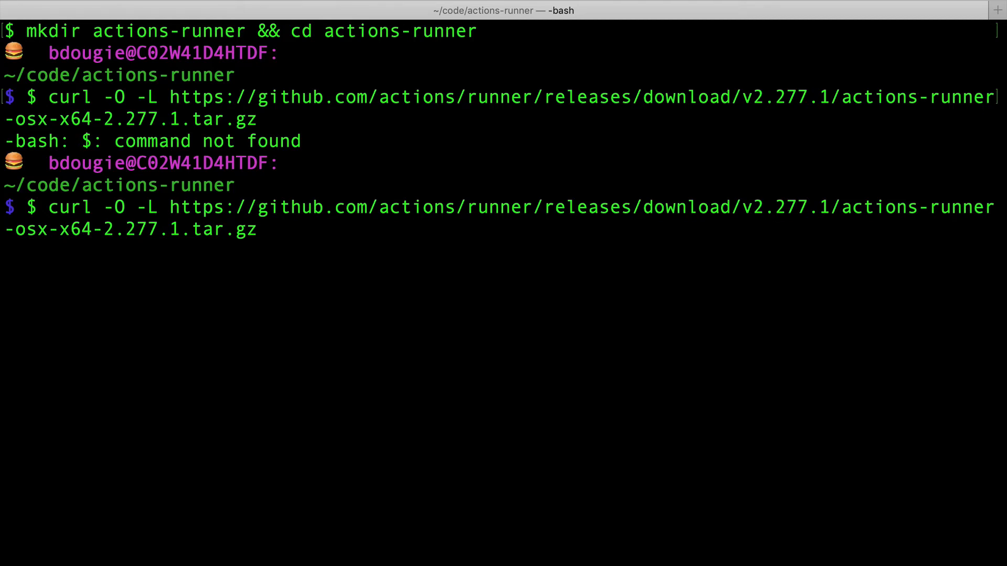
pyautogui.press('Return')
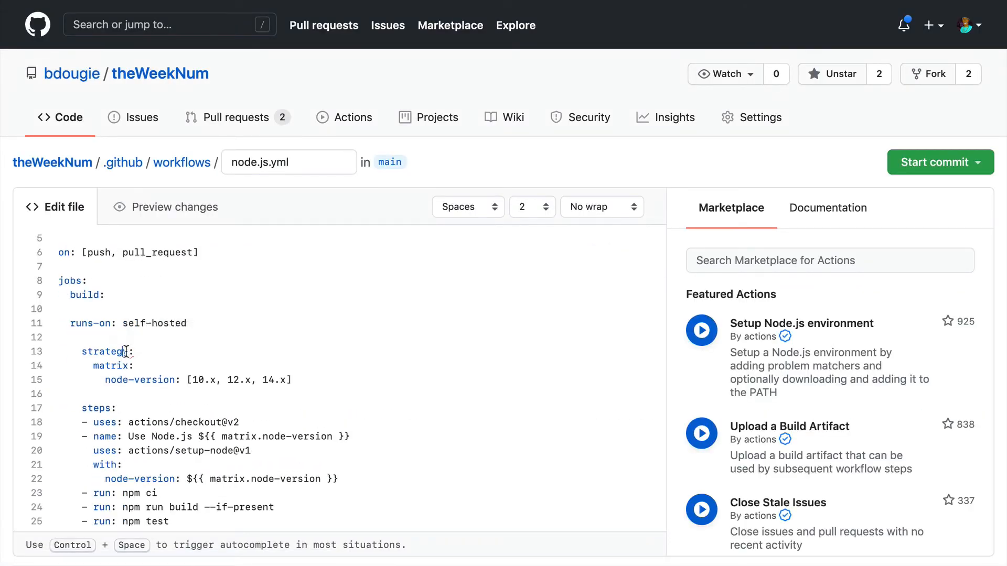
# Edit the build job in node.js.yml to run on self-hosted
pyautogui.click(935, 162)
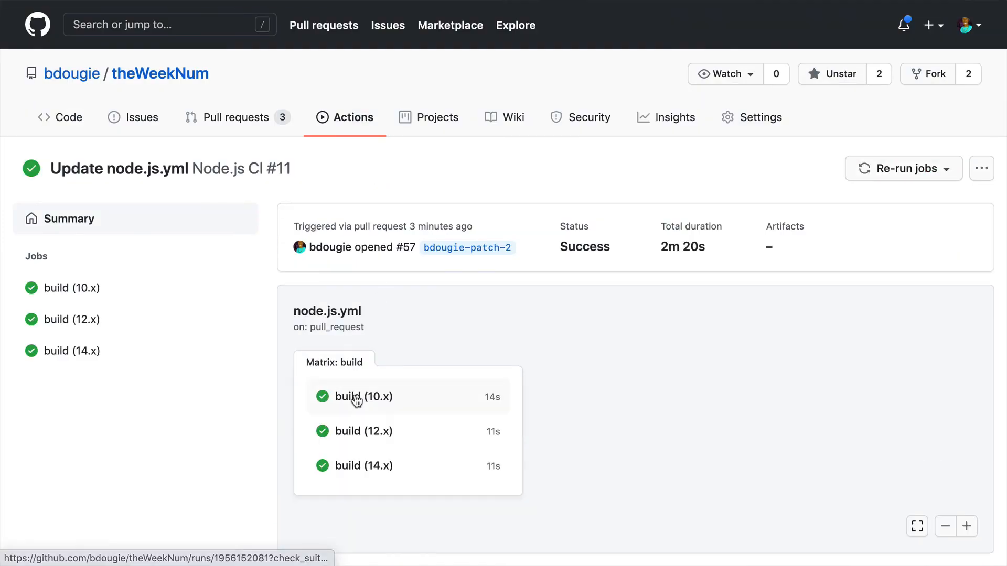
# Open the build (10.x) job log and expand the post-run checkout step
pyautogui.click(363, 397)
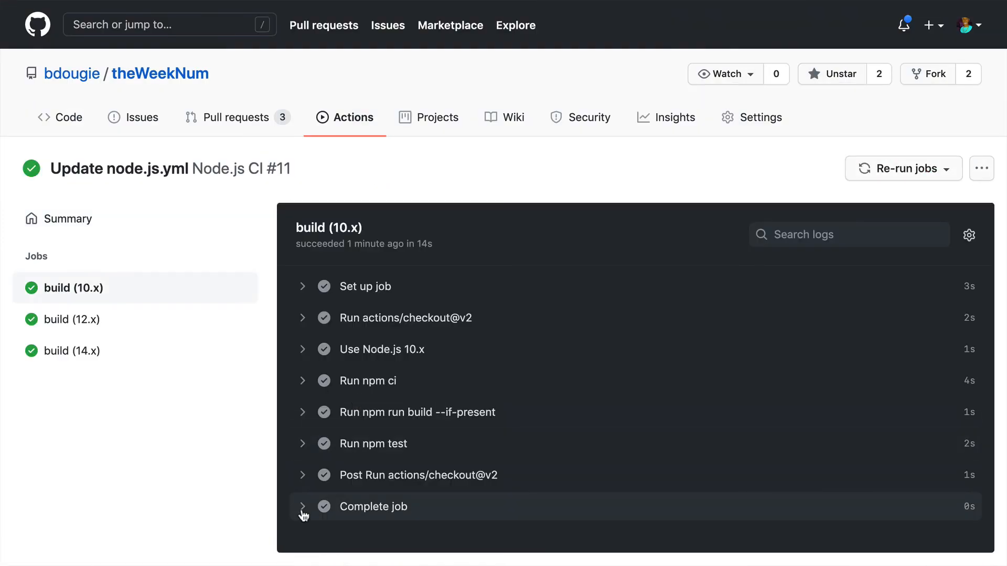
pyautogui.click(302, 475)
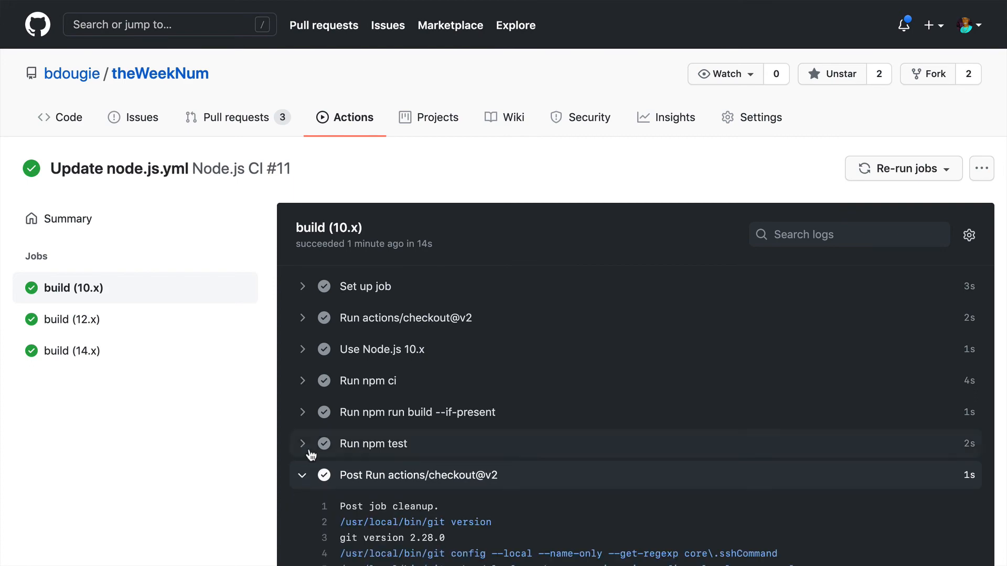
pyautogui.scroll(-3)
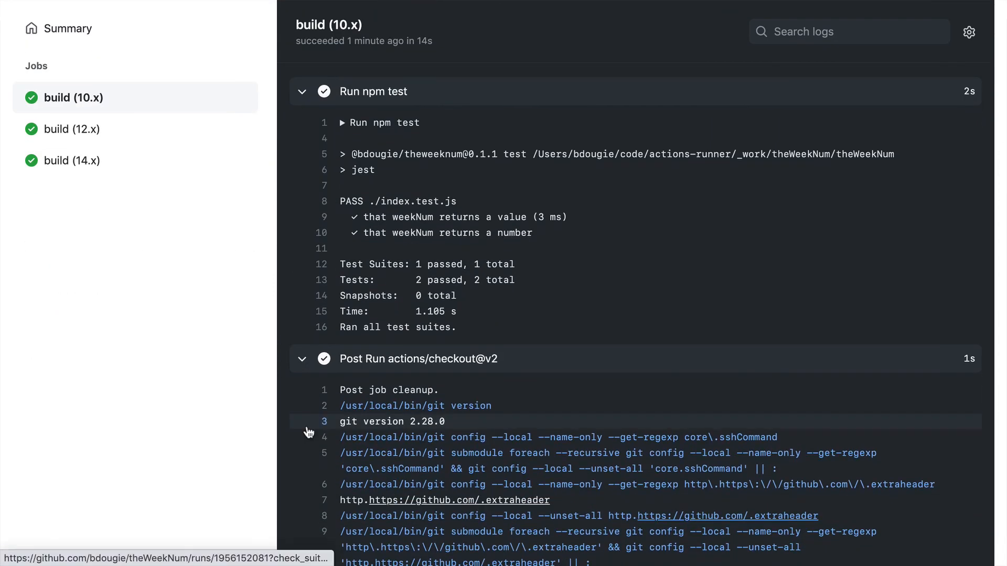